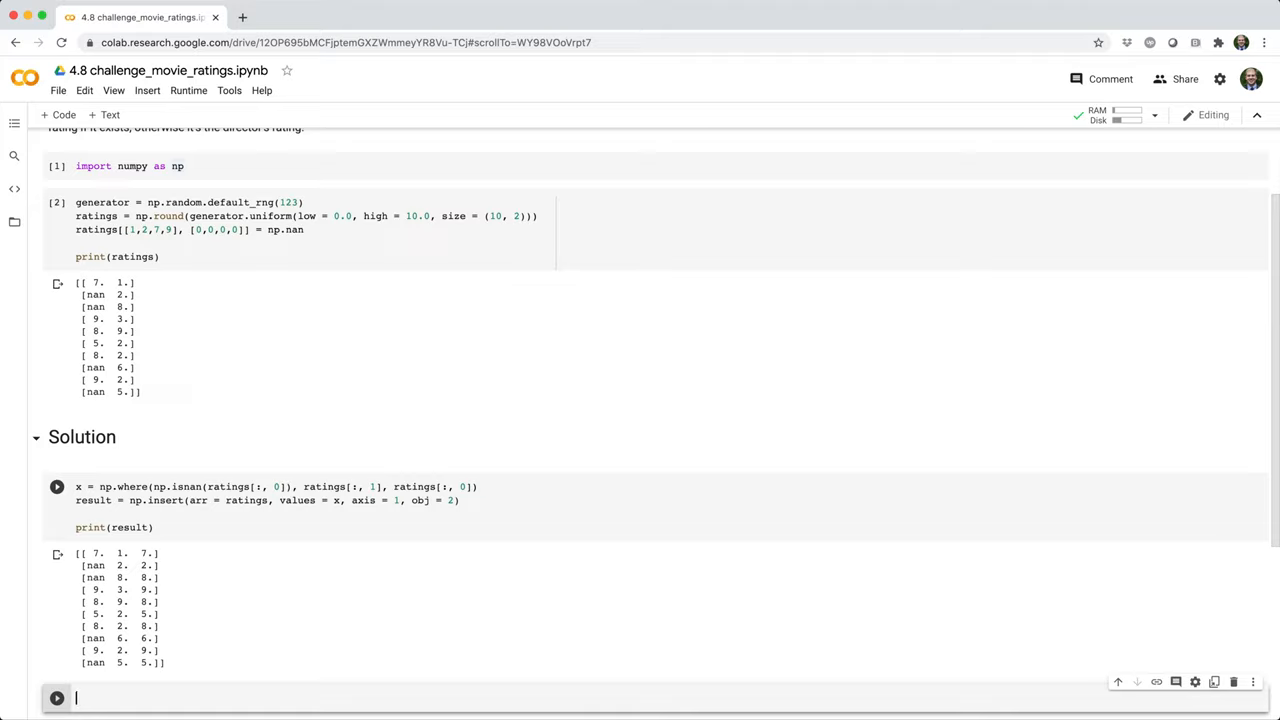
Highlight ratings[:, 0] and ratings[:, 1] in the np.where condition and replacement.
double_click(118, 488)
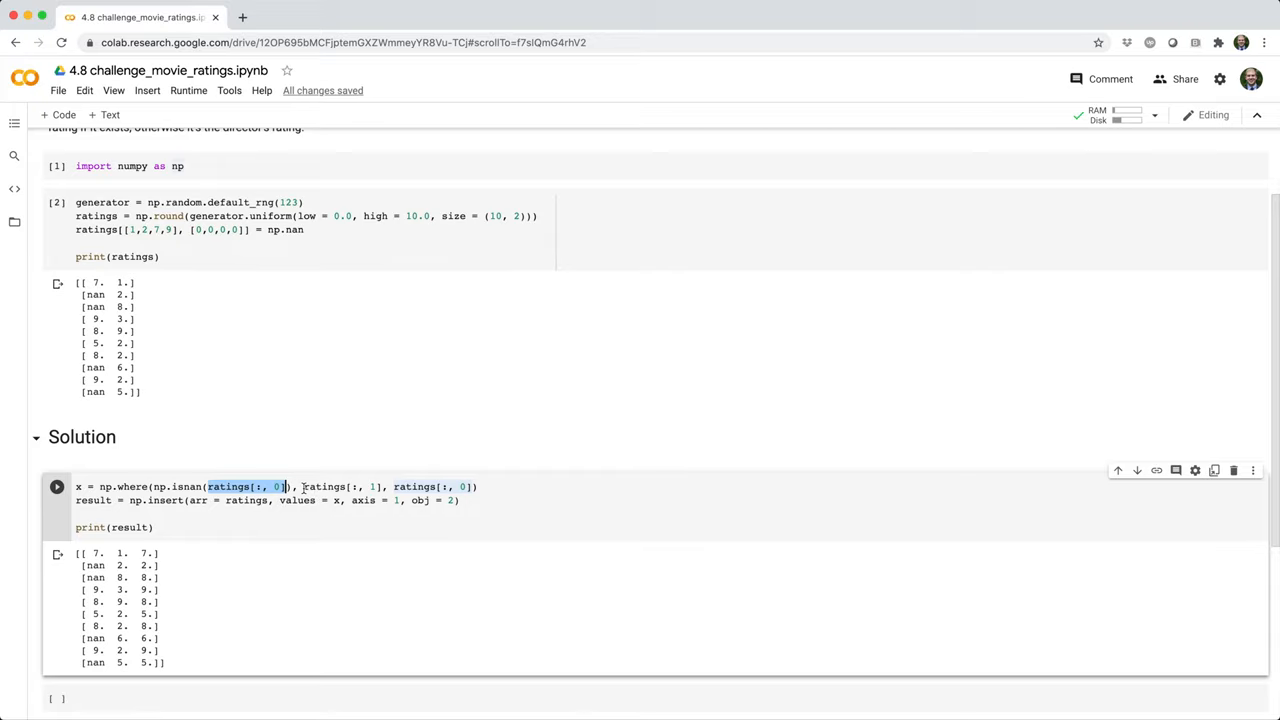
double_click(324, 486)
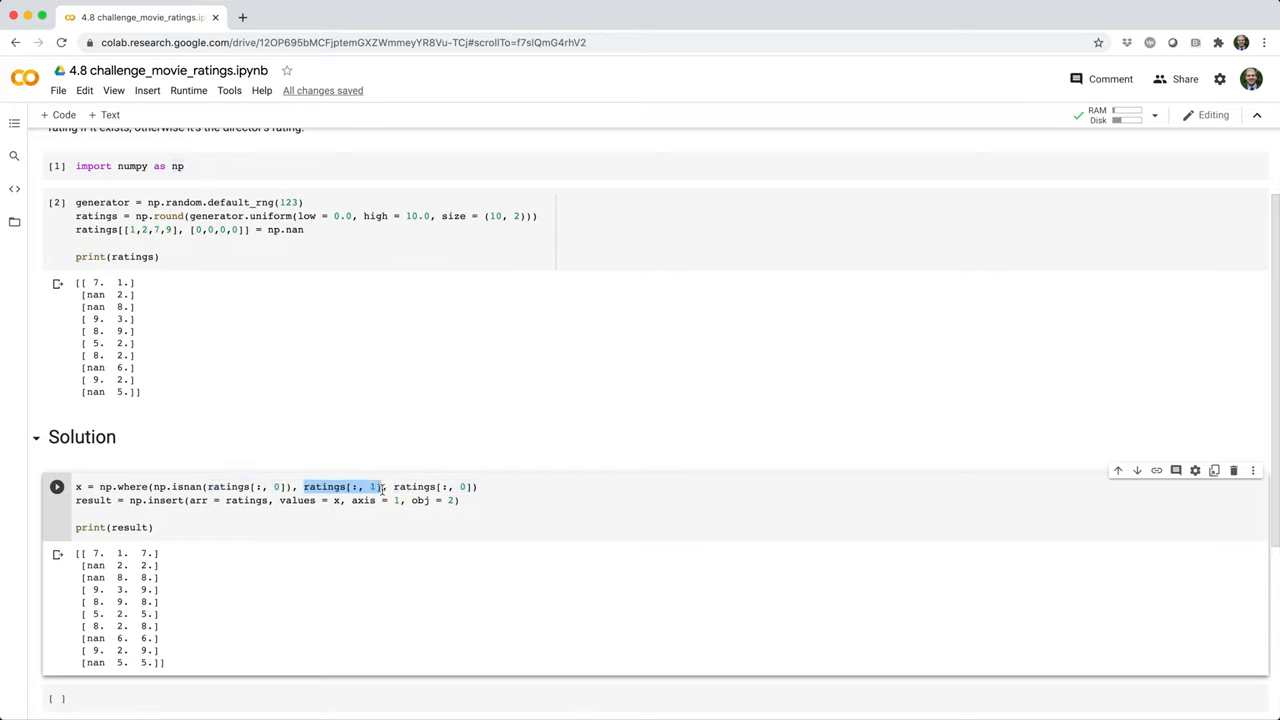
mouse_move(390, 488)
text(print(x))
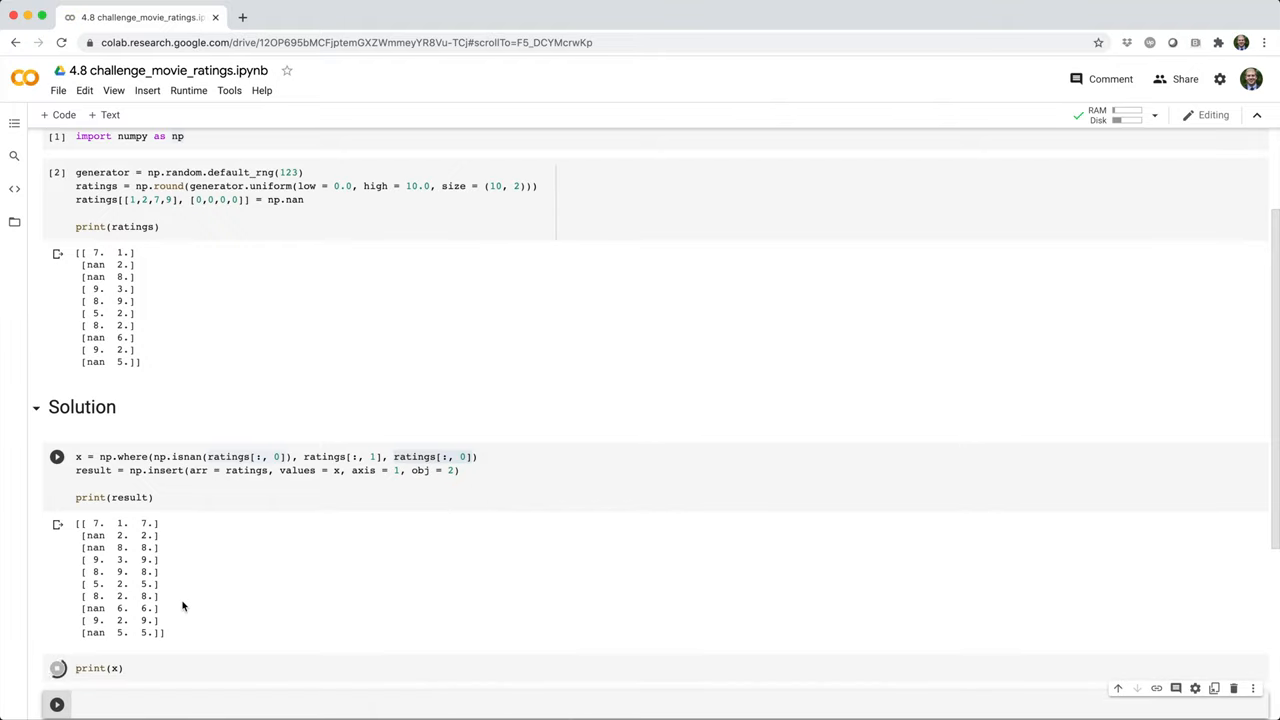
Select the new cell area below the solution to work on the print(x) cell.
click(56, 668)
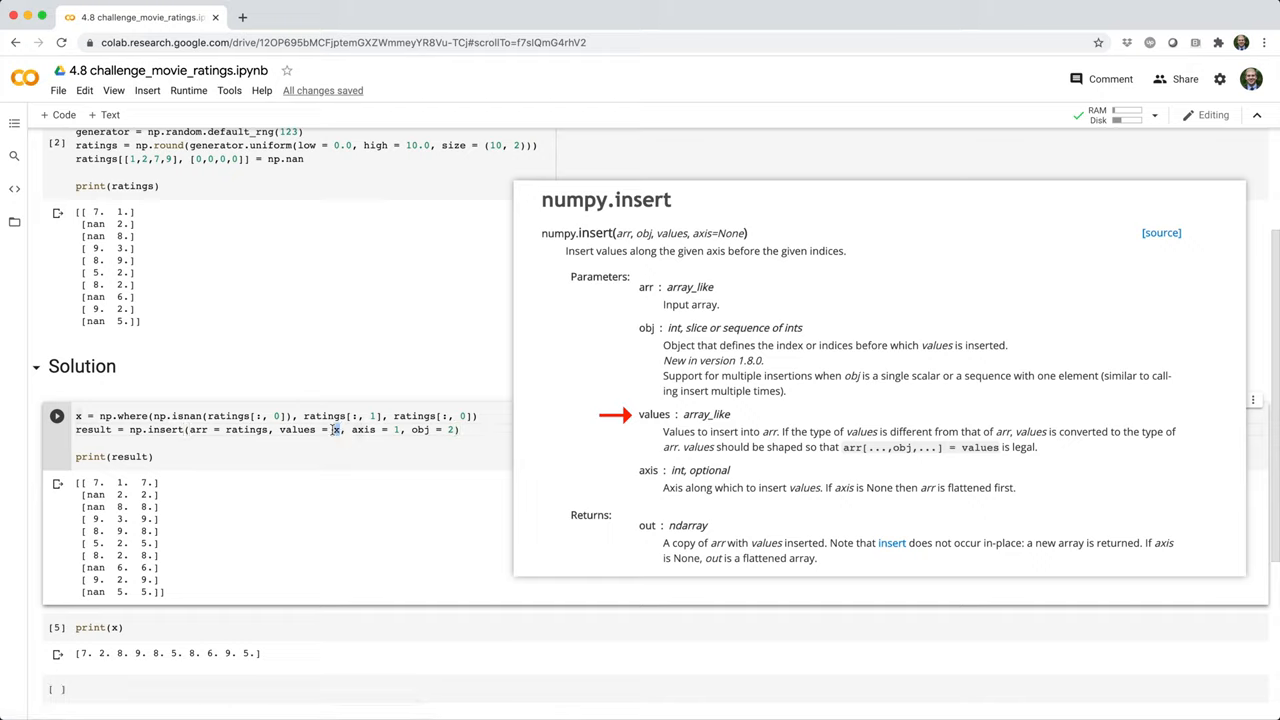
mouse_move(78, 414)
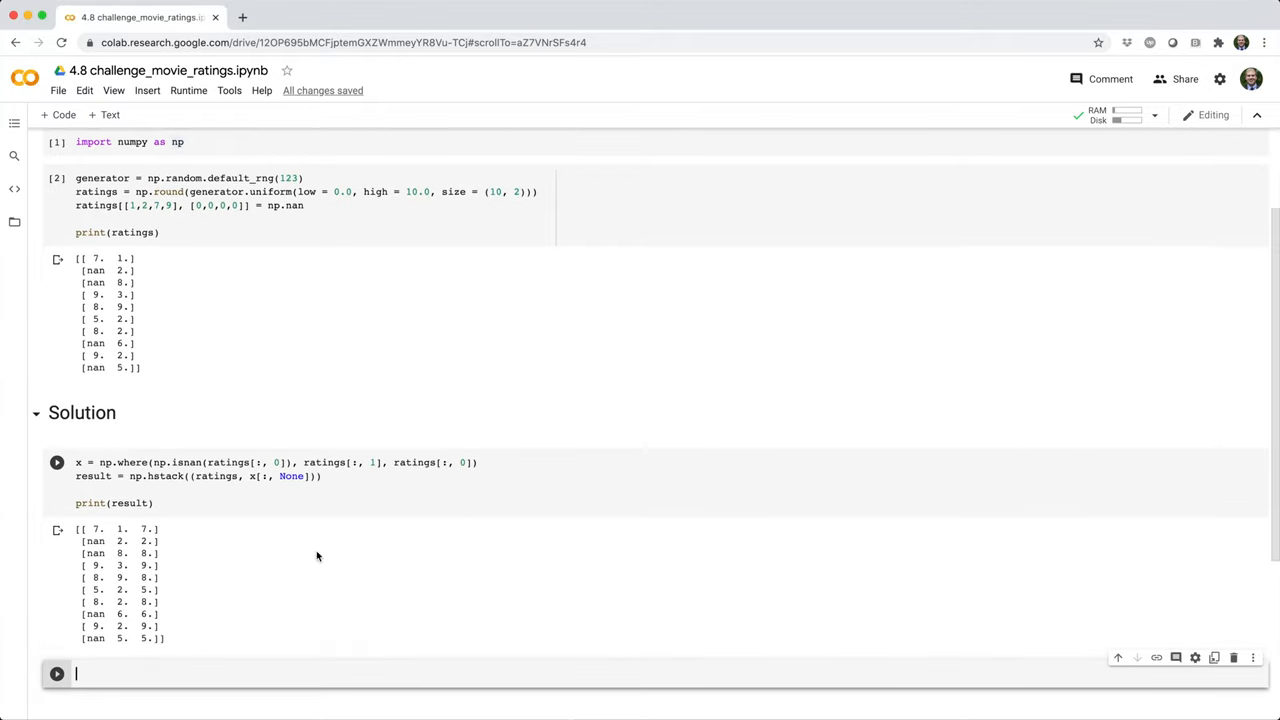
Select the np.where line and show the np.hstack docstring tooltip.
click(84, 476)
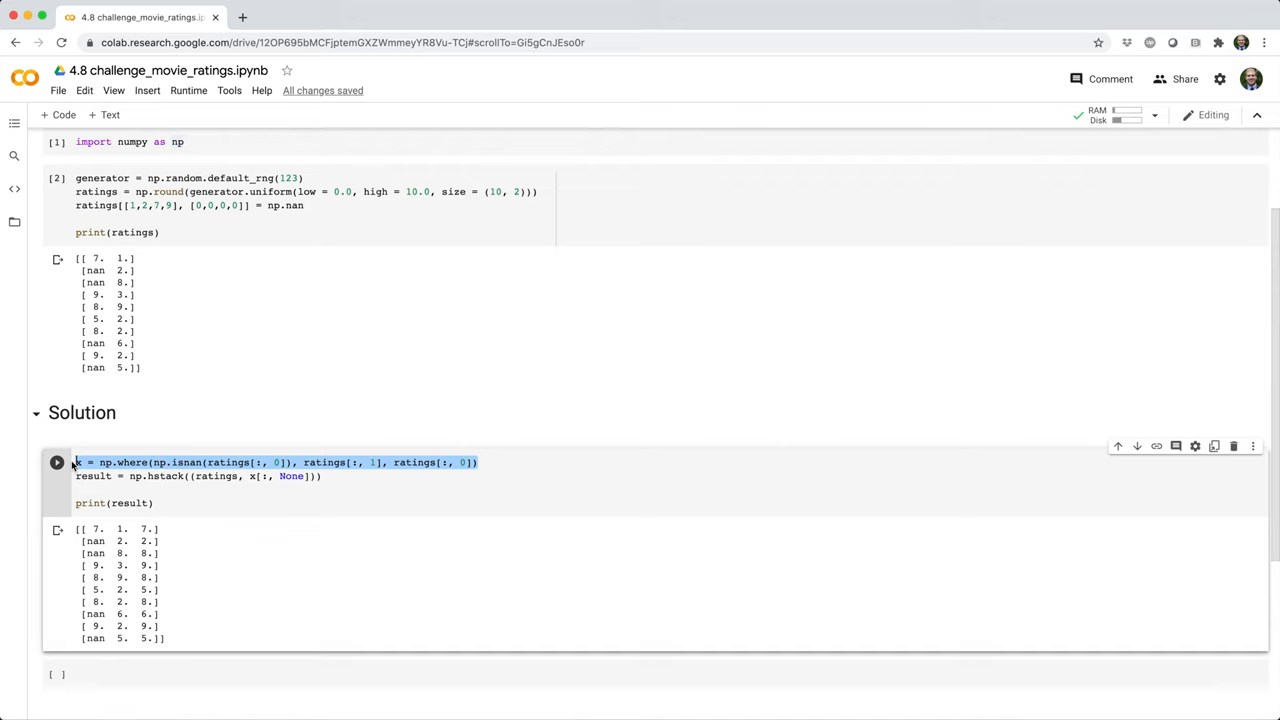
click(150, 462)
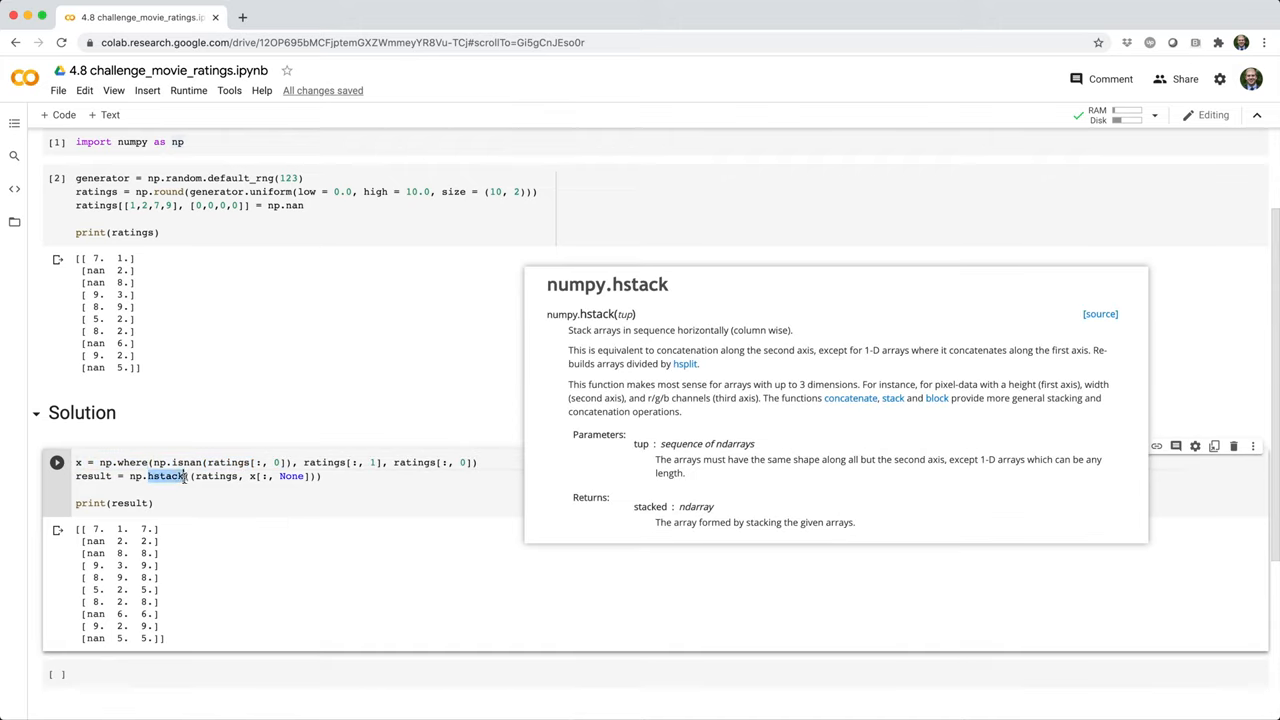
Highlight the hstack arguments, then the single-column x[:, None] output.
click(216, 476)
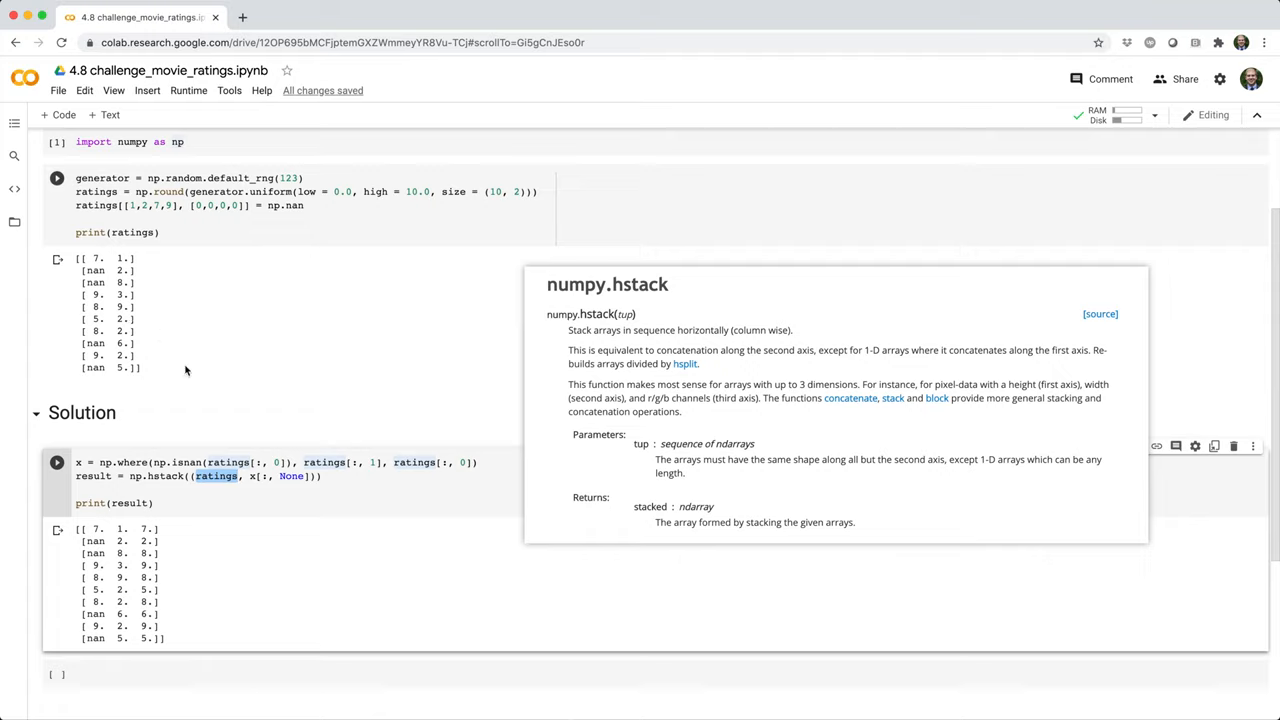
mouse_move(252, 476)
text(x[:, None])
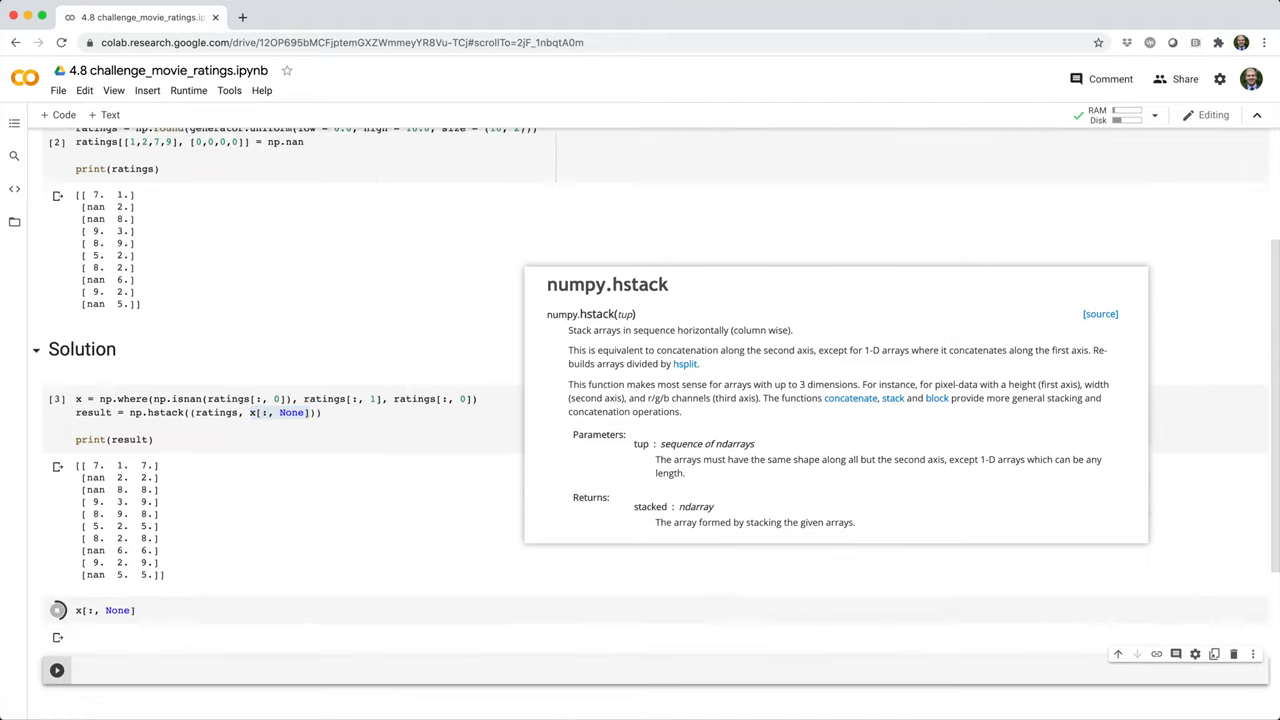
click(56, 610)
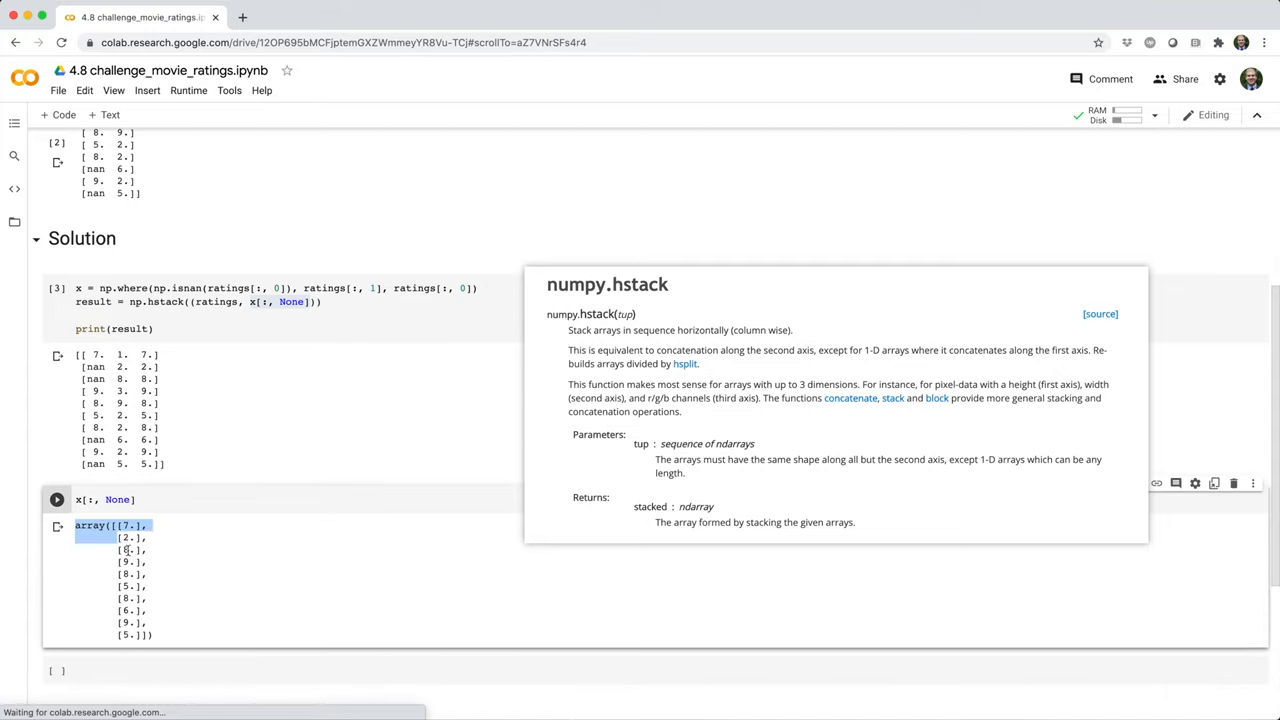